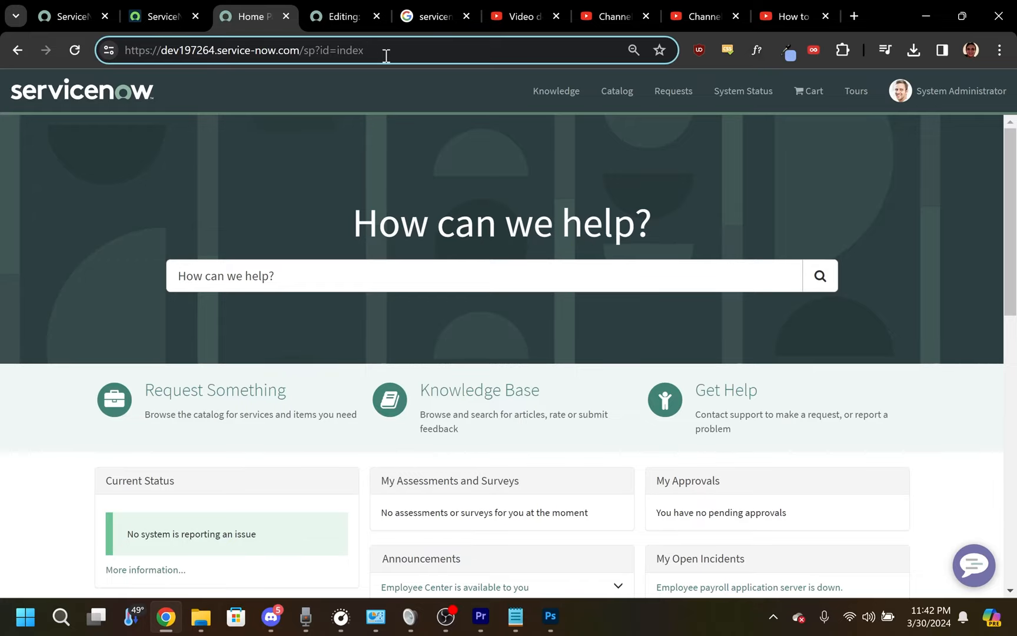
pyautogui.moveTo(664, 400)
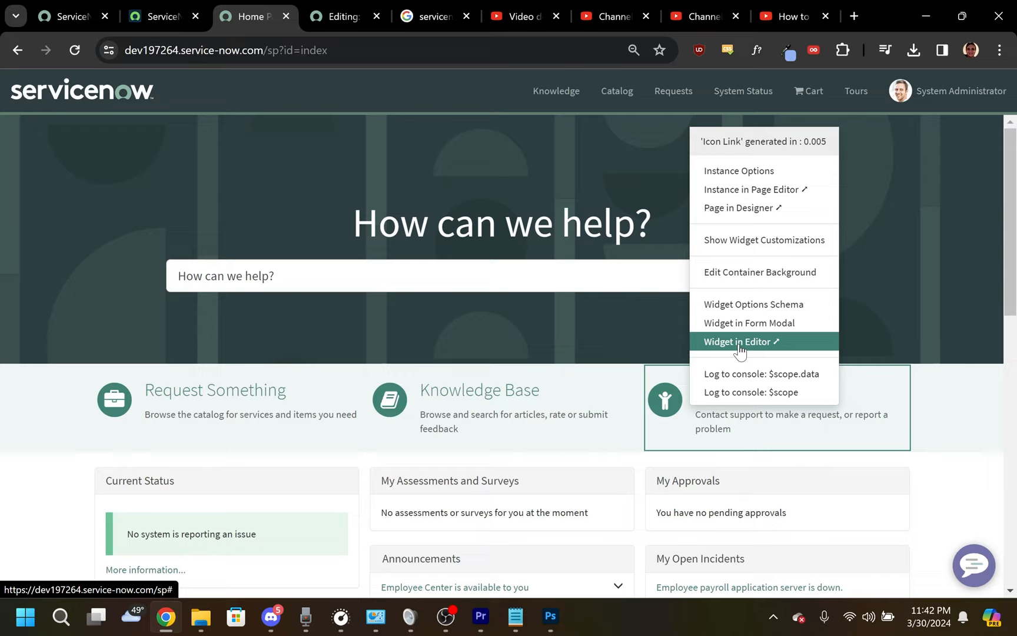
# Open the Icon Link widget's HTML, client and server scripts in the Widget Editor.
pyautogui.click(739, 342)
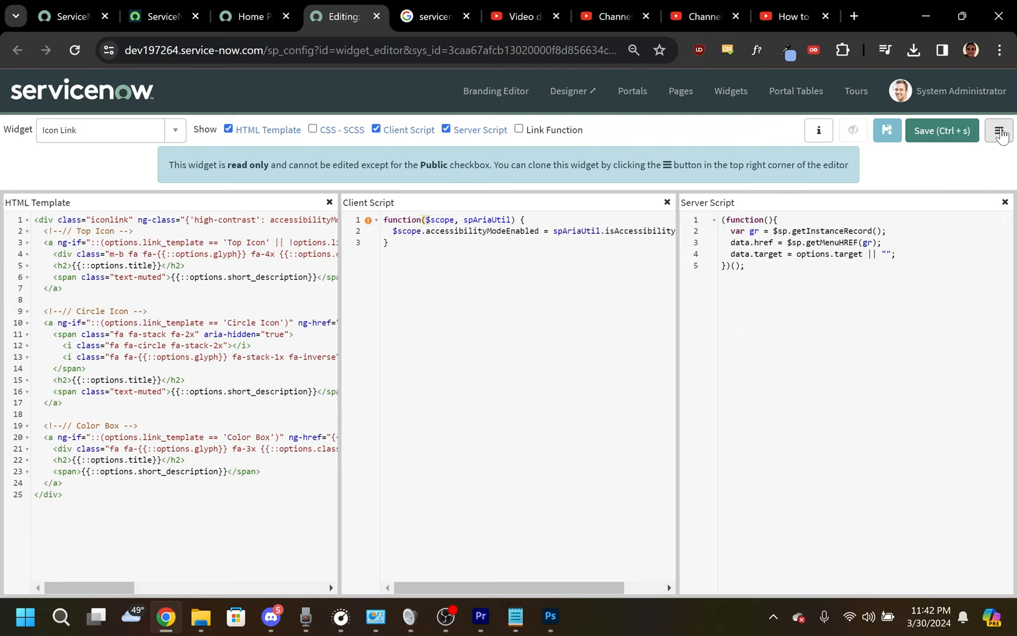
pyautogui.click(998, 131)
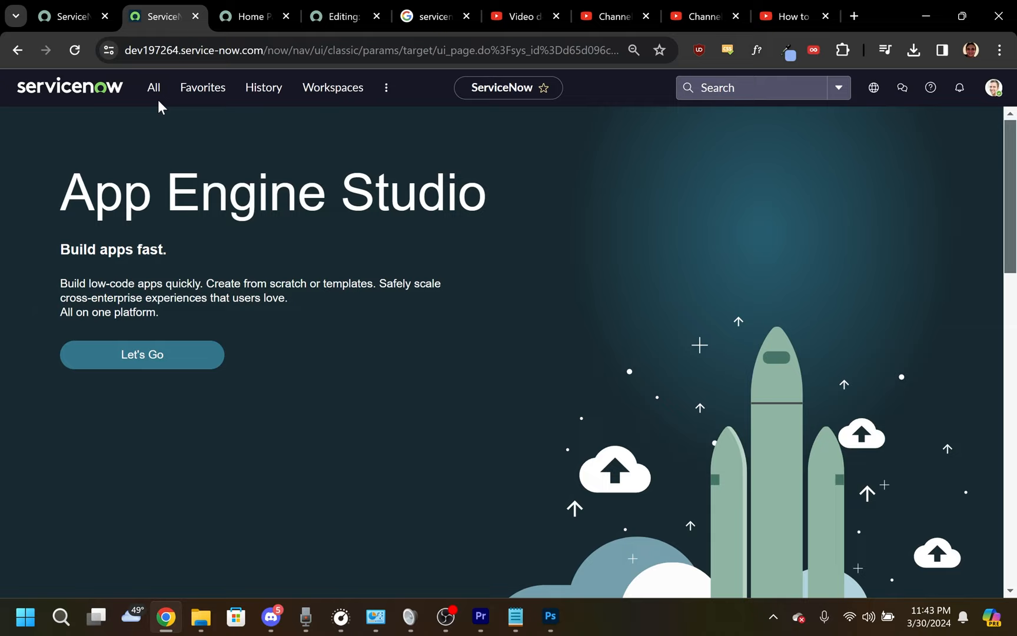
# Filter the All menu to 'service portal' and scroll to the Widgets module.
pyautogui.click(153, 87)
pyautogui.write('service portal')
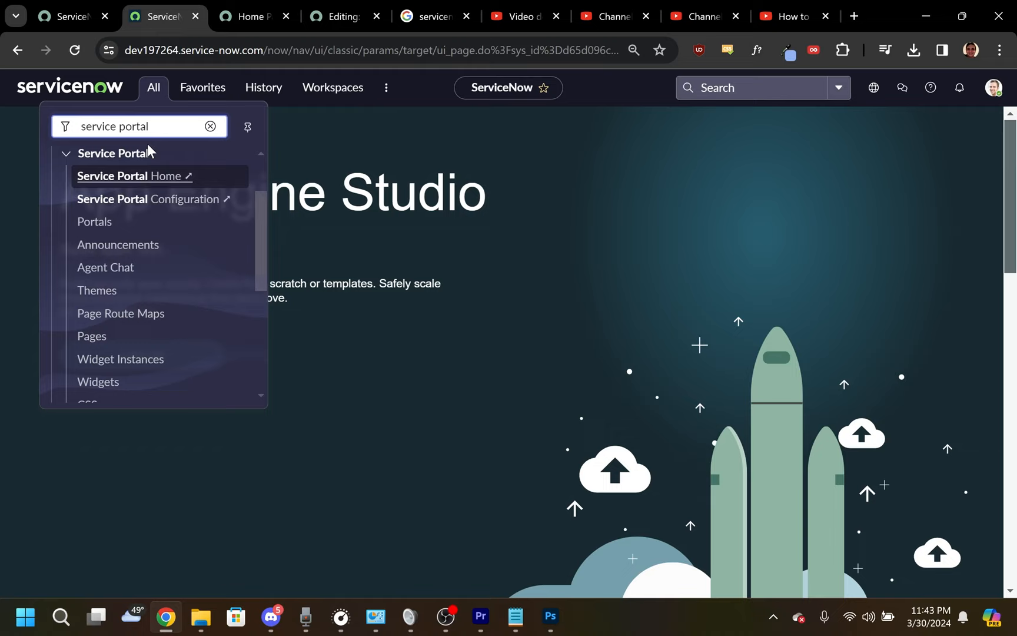
pyautogui.scroll(-3)
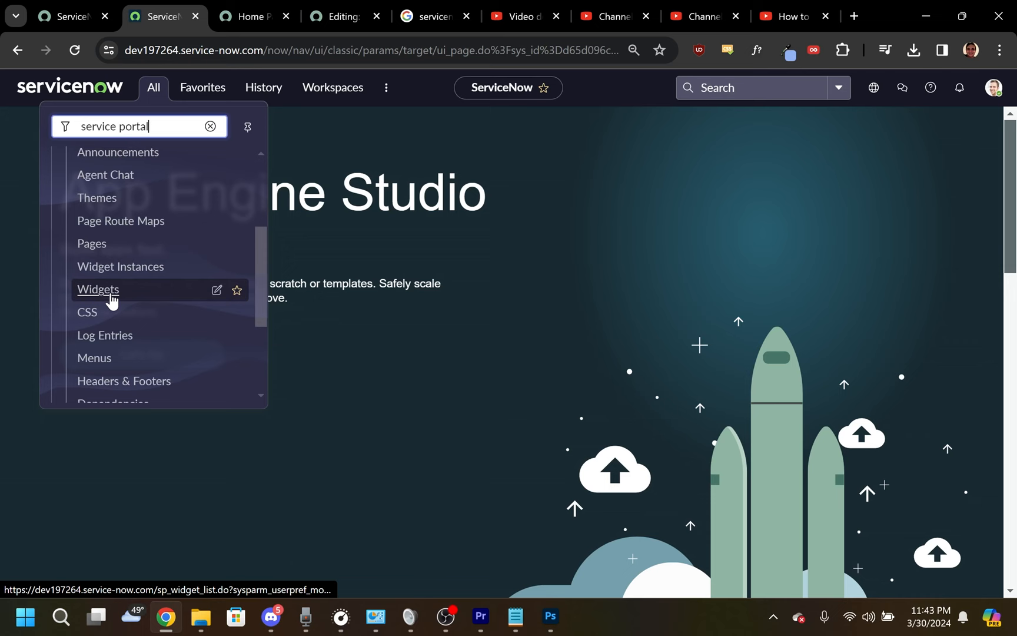
# Open the Service Portal Widgets list and the Approvals widget record.
pyautogui.click(98, 290)
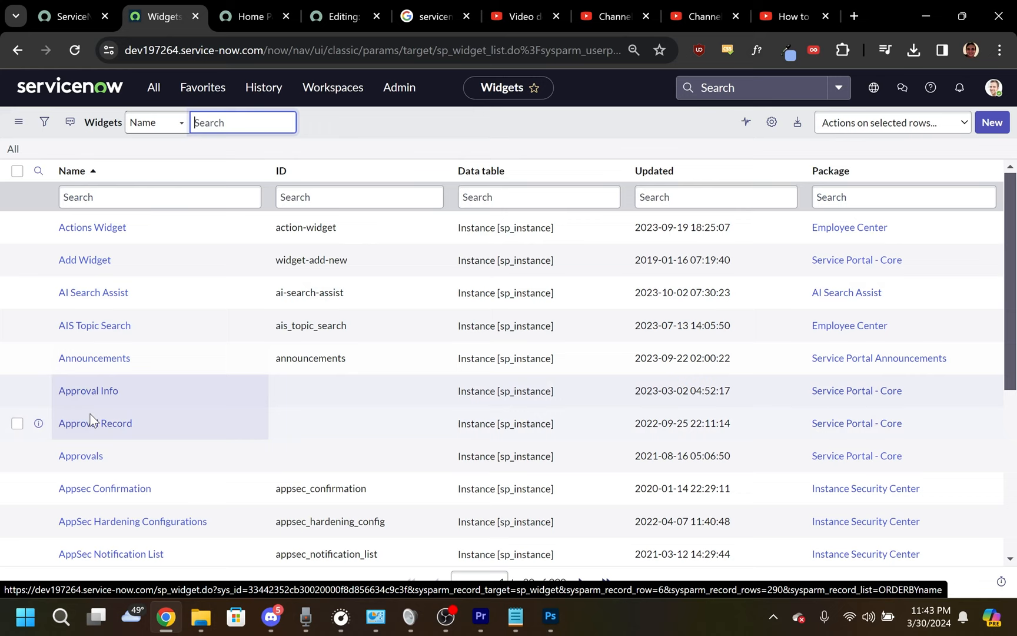
pyautogui.click(80, 456)
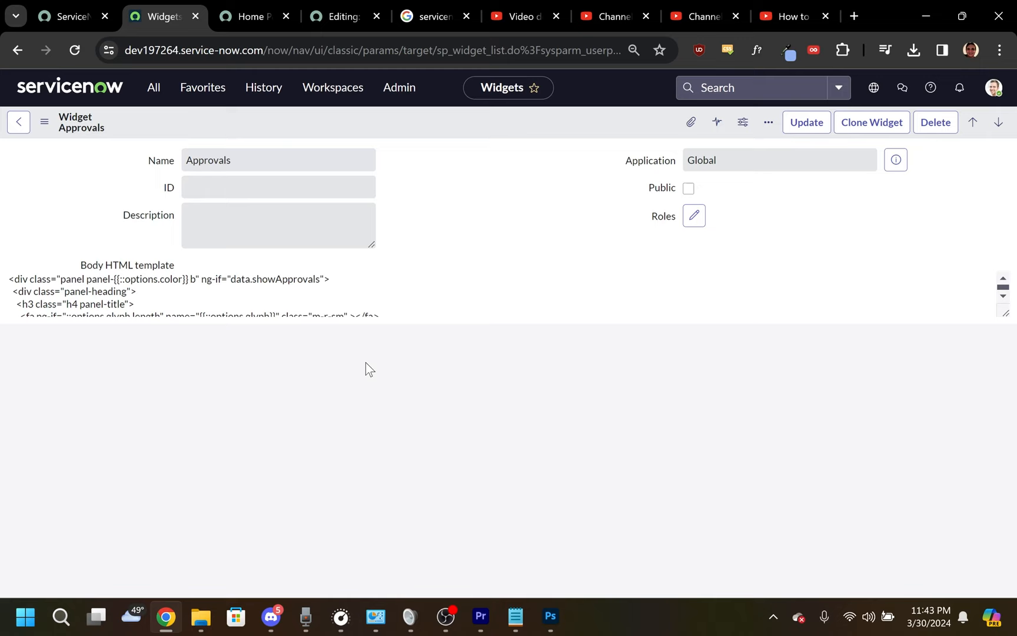